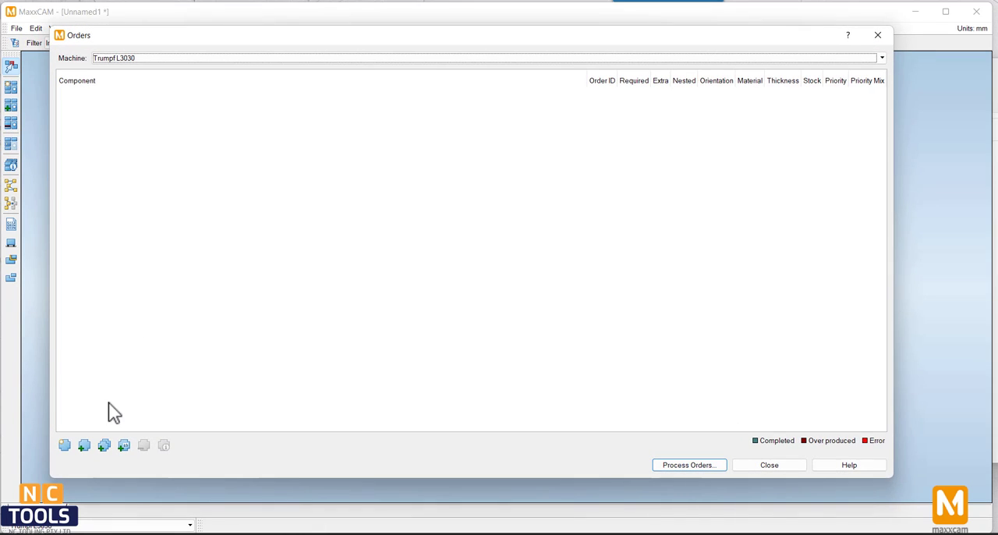
Step: Add the twelve DXF part files as orders at 1.25 mm thickness, 20 of each
{"action": "left_click", "coordinate": [65, 445]}
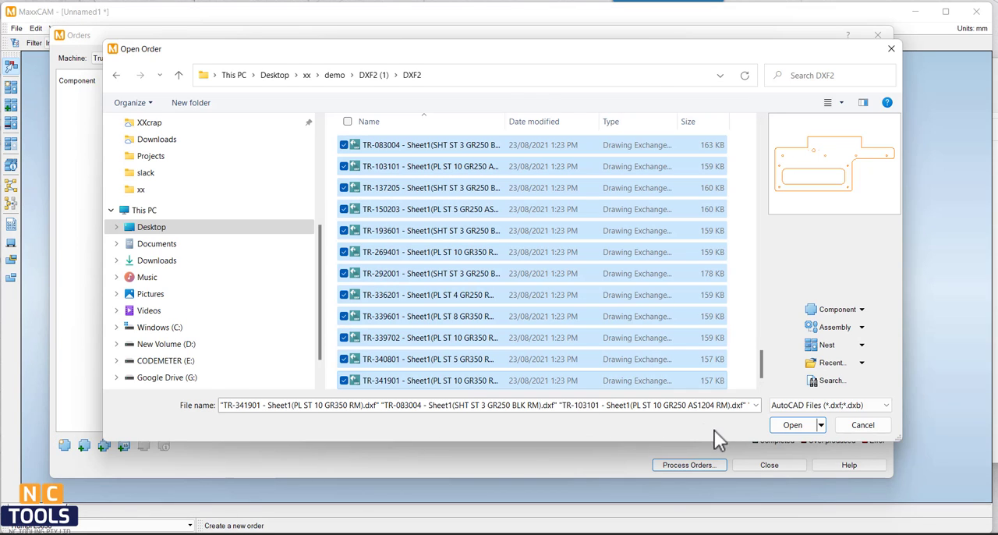
{"action": "left_click", "coordinate": [793, 424]}
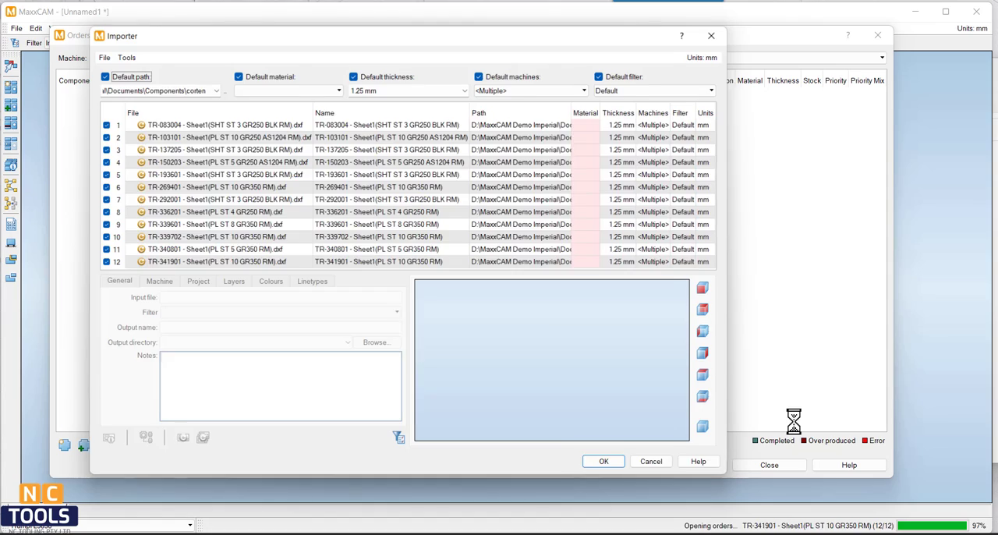
{"action": "left_click", "coordinate": [156, 281]}
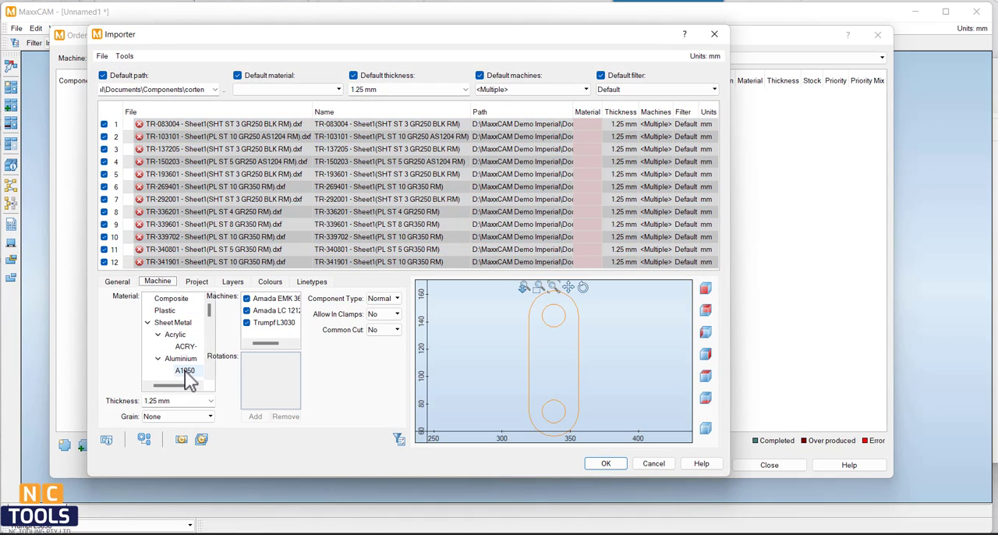
{"action": "left_click", "coordinate": [605, 463]}
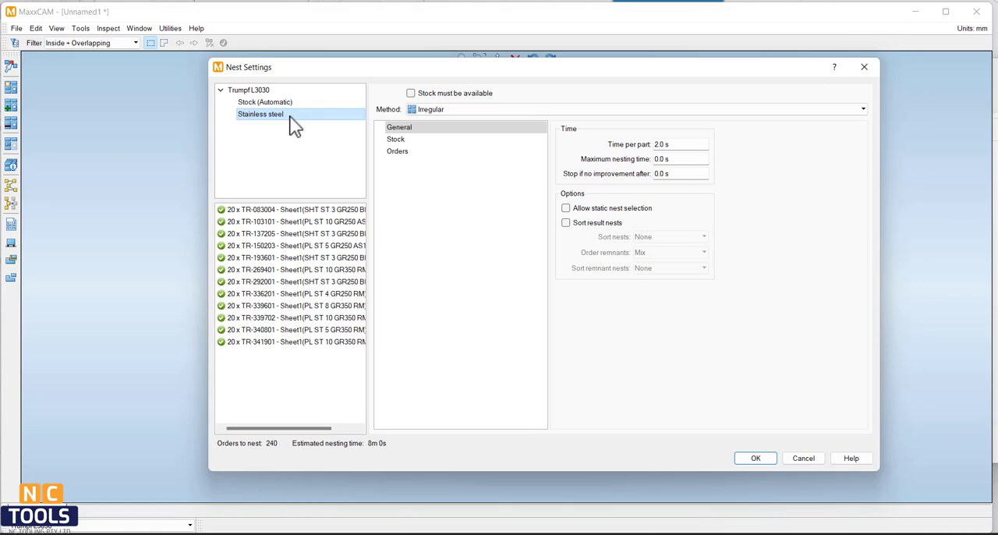
Step: Confirm Stainless steel nest settings and run nesting of the 240 parts
{"action": "left_click", "coordinate": [398, 152]}
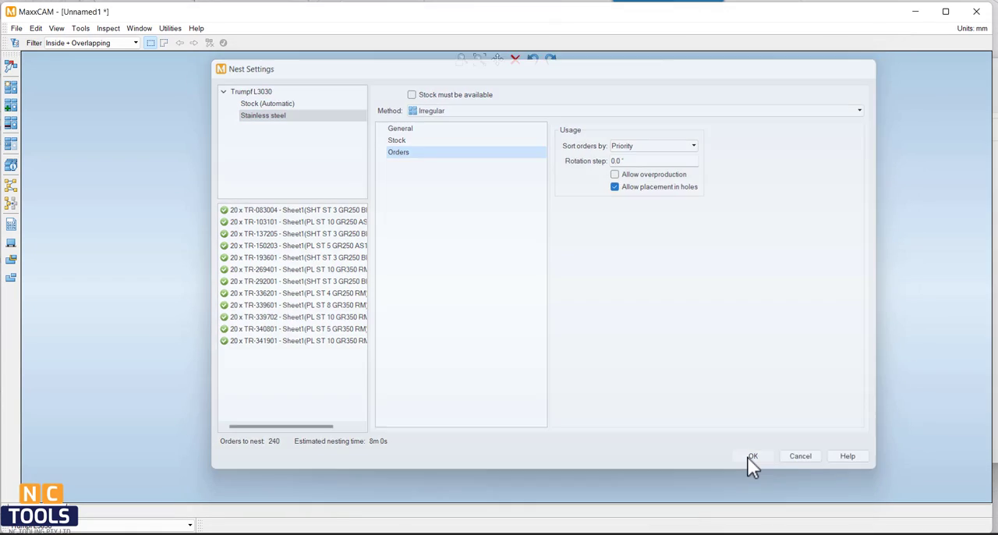
{"action": "left_click", "coordinate": [752, 455]}
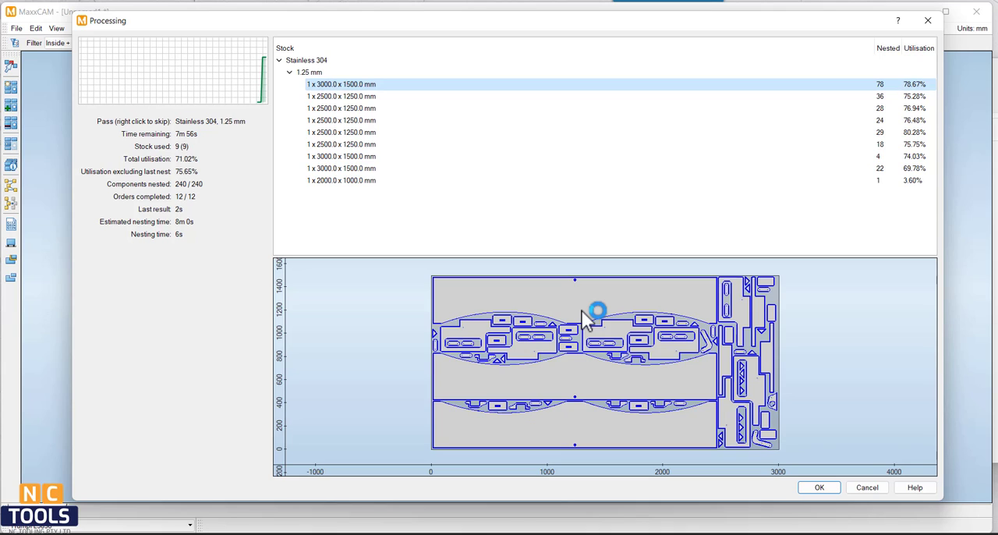
Step: Preview the second, third and further nested Stainless 304 sheet layouts
{"action": "left_click", "coordinate": [340, 97]}
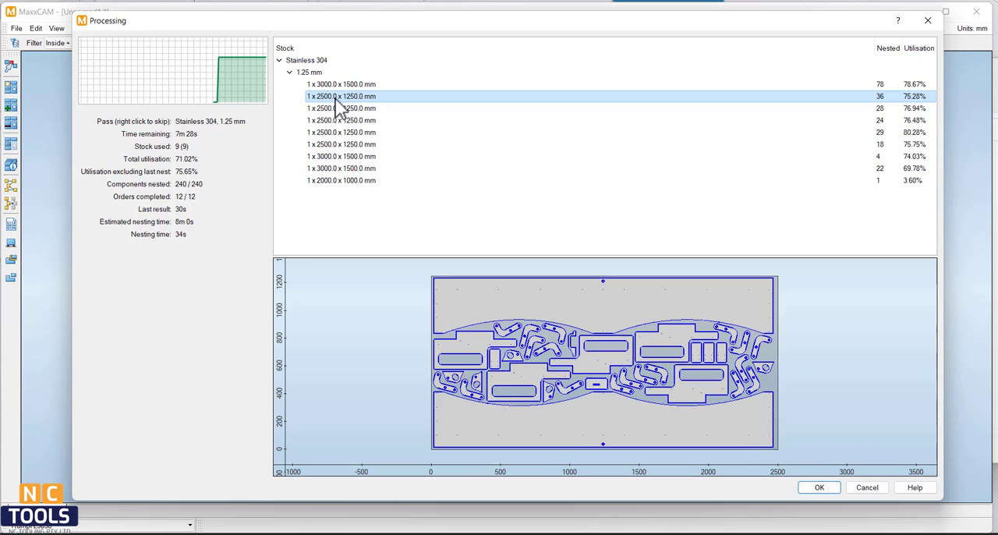
{"action": "left_click", "coordinate": [340, 107]}
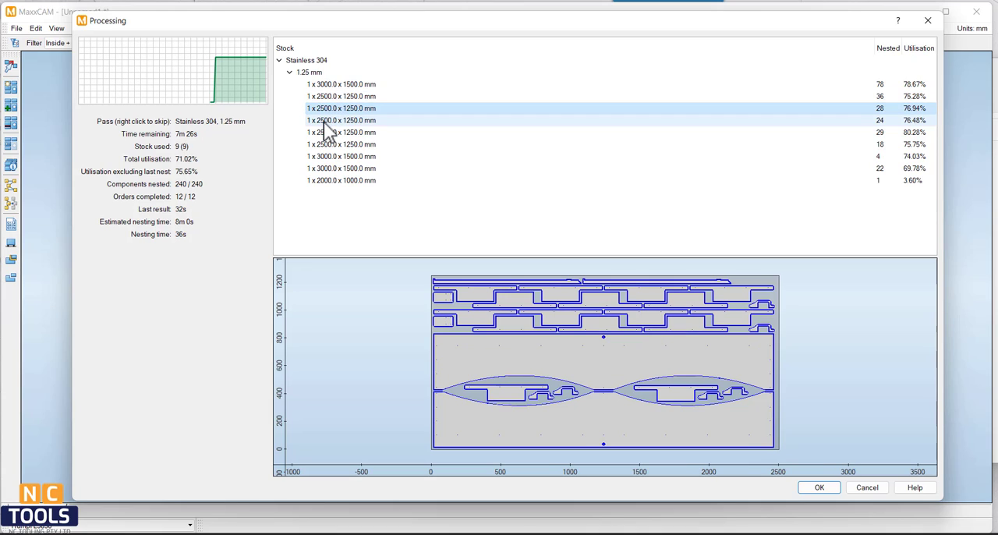
{"action": "left_click", "coordinate": [340, 120]}
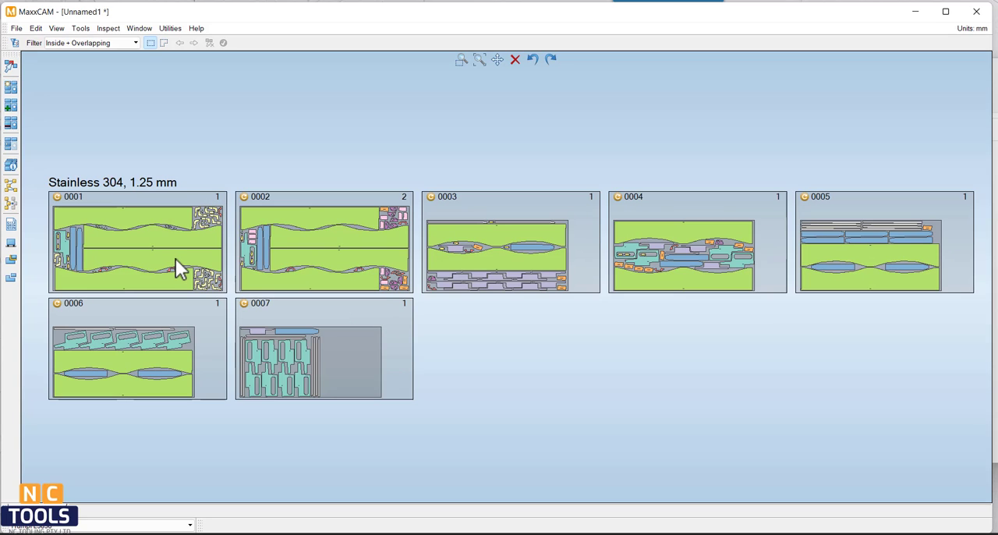
{"action": "mouse_move", "coordinate": [195, 284]}
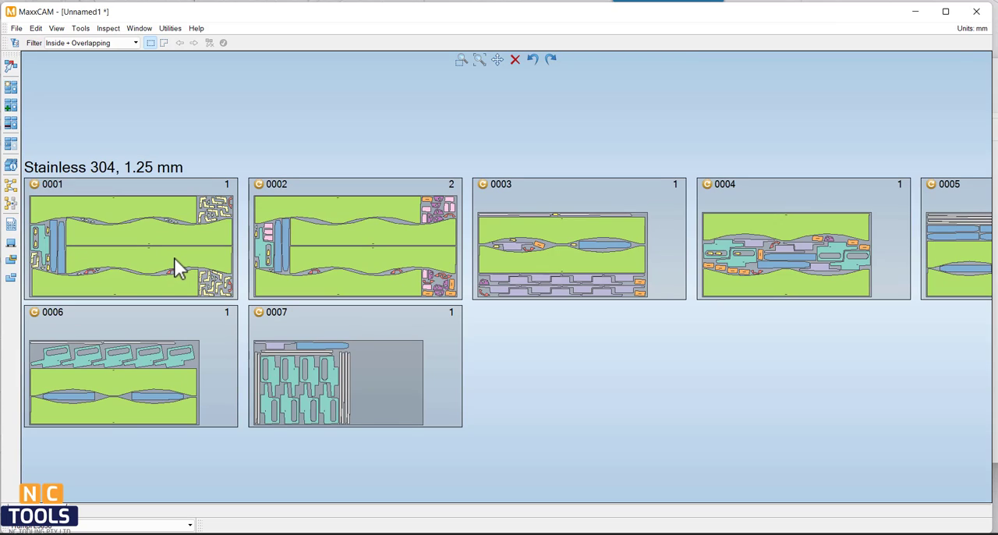
{"action": "mouse_move", "coordinate": [814, 163]}
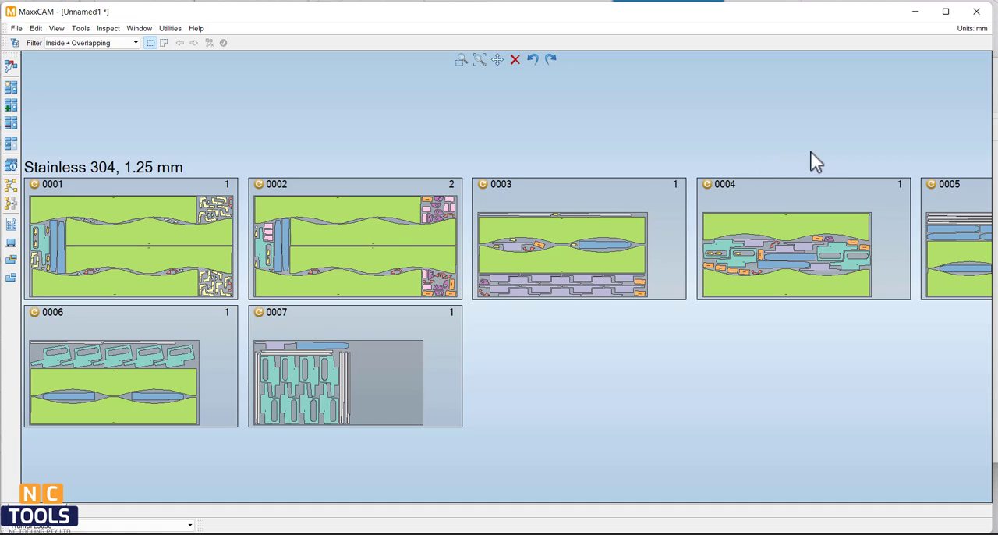